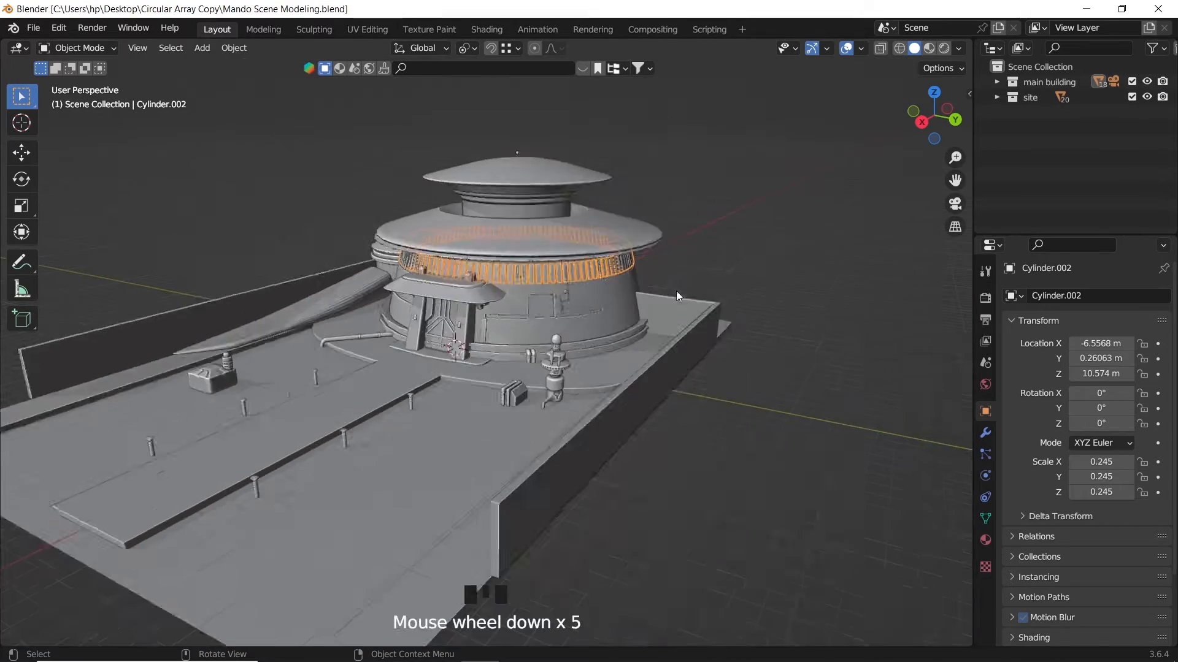
Step: Orbit the view around the circular building
{"action": "left_click_drag", "start_coordinate": [676, 296], "coordinate": [619, 316]}
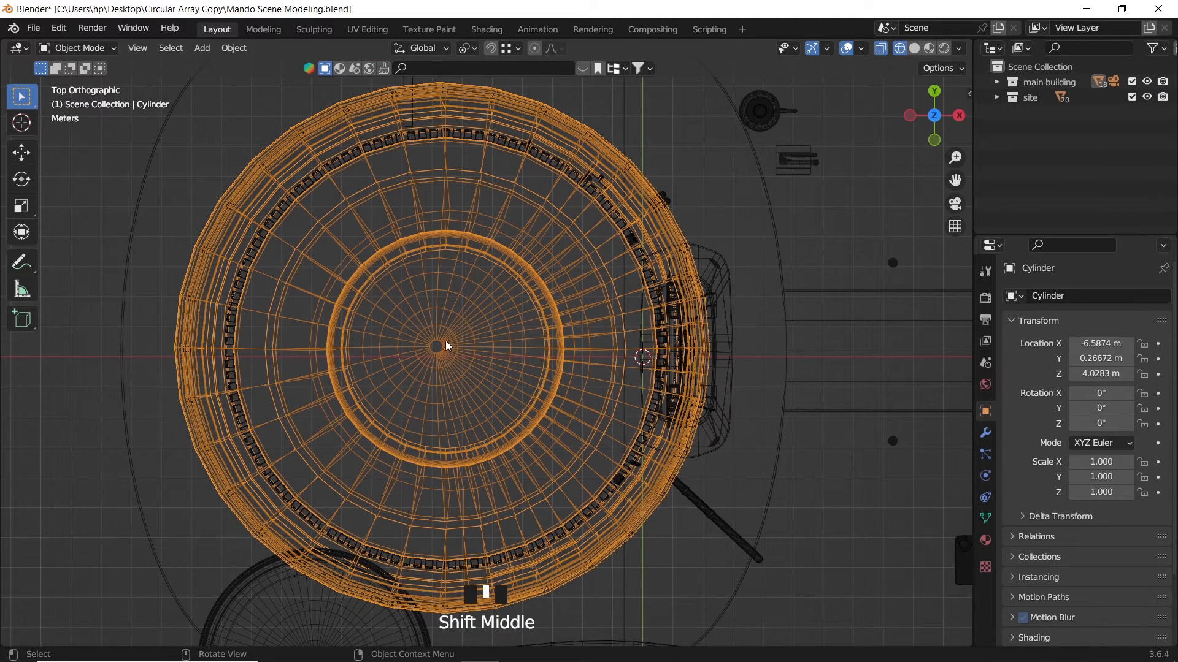
Step: Set the cylinder's origin to its volume centre and snap the 3D cursor there
{"action": "left_click", "coordinate": [233, 47]}
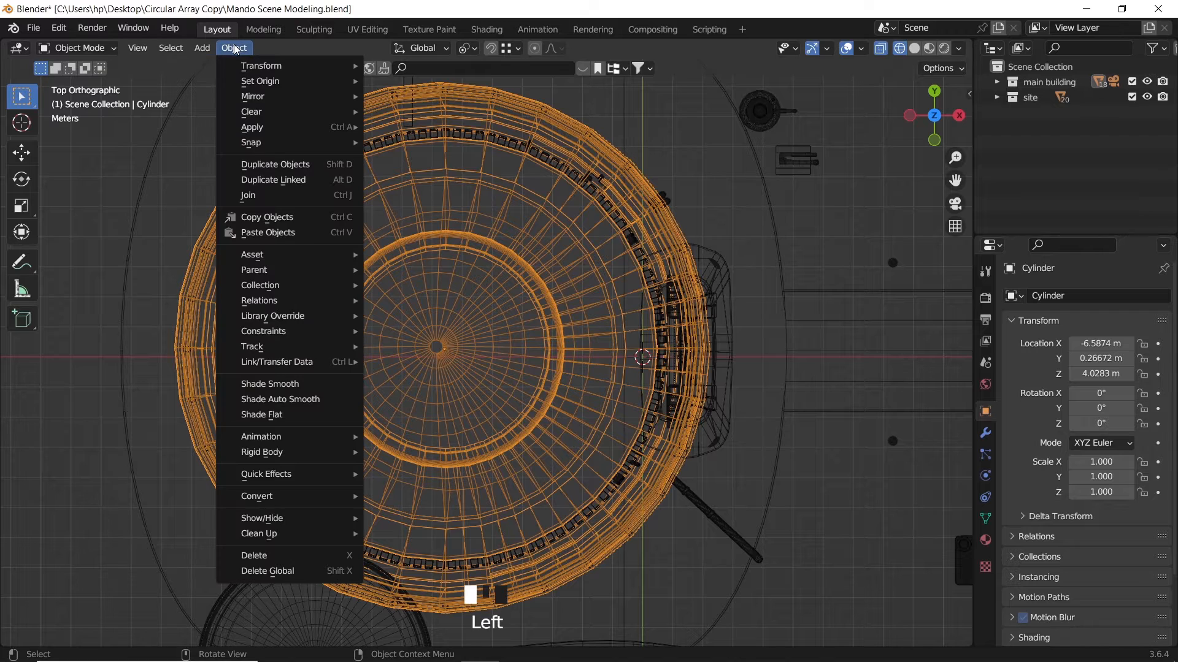
{"action": "left_click", "coordinate": [260, 81]}
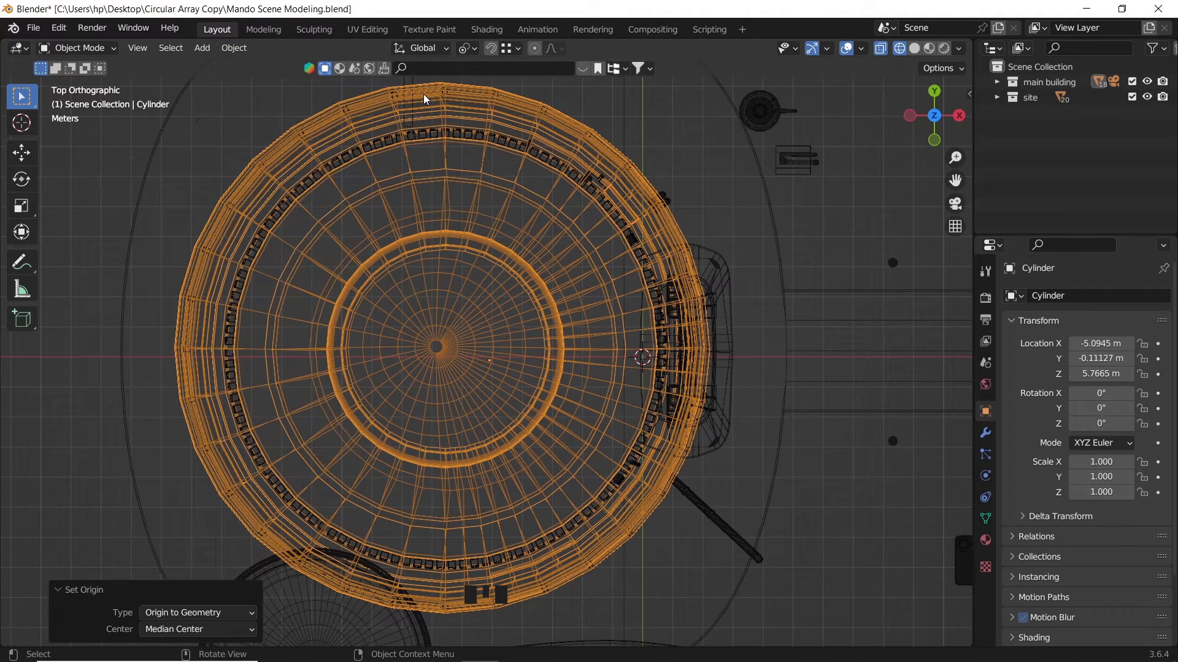
{"action": "mouse_move", "coordinate": [432, 263]}
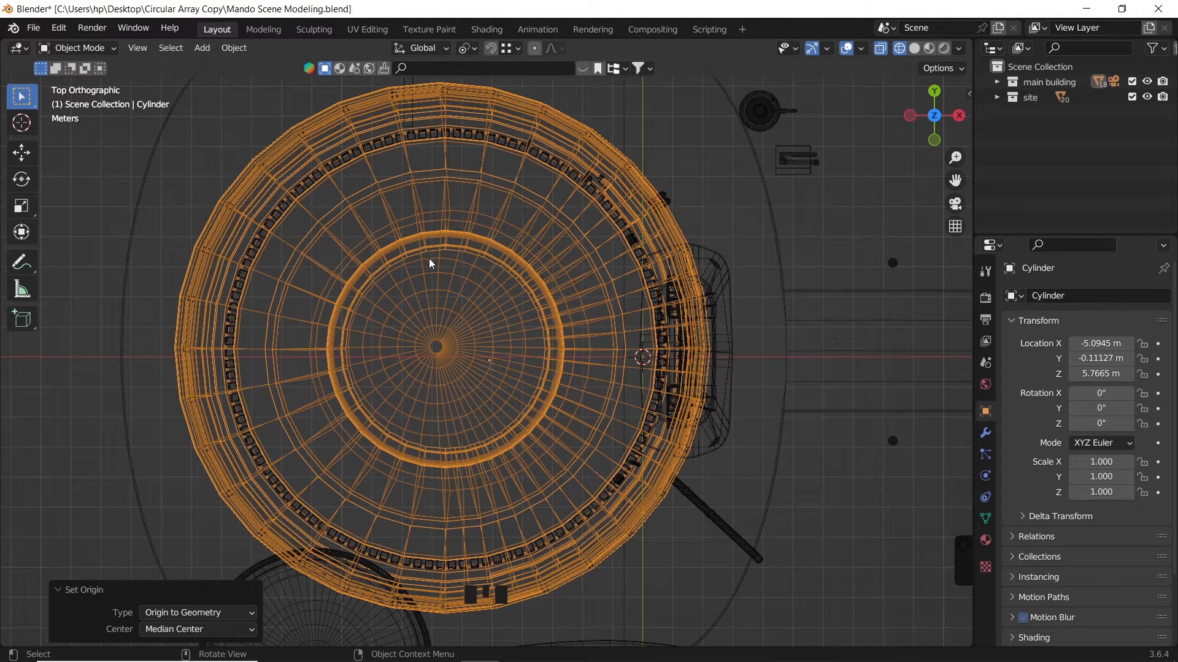
{"action": "left_click", "coordinate": [234, 47]}
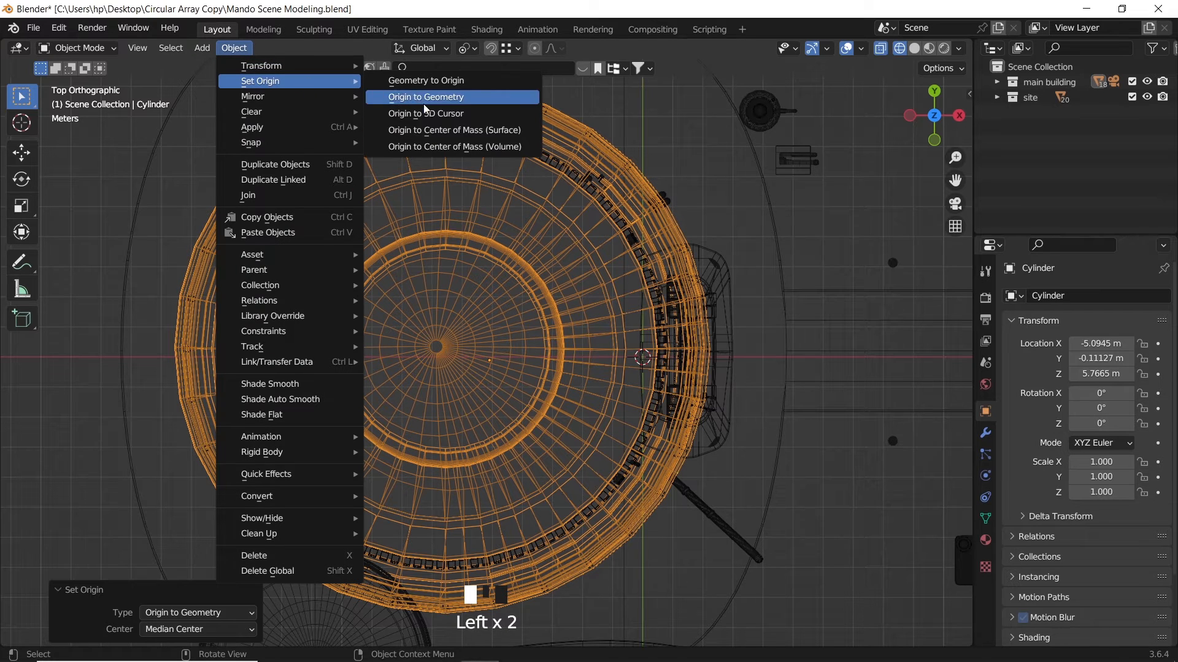
{"action": "left_click", "coordinate": [454, 146]}
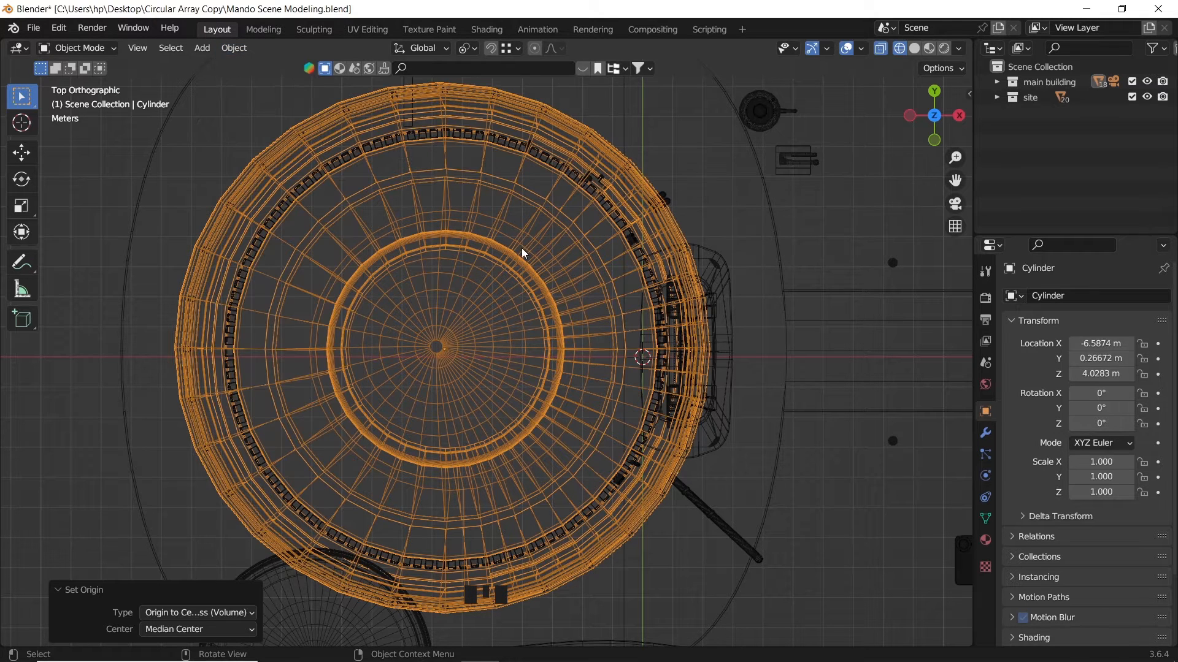
{"action": "mouse_move", "coordinate": [528, 392]}
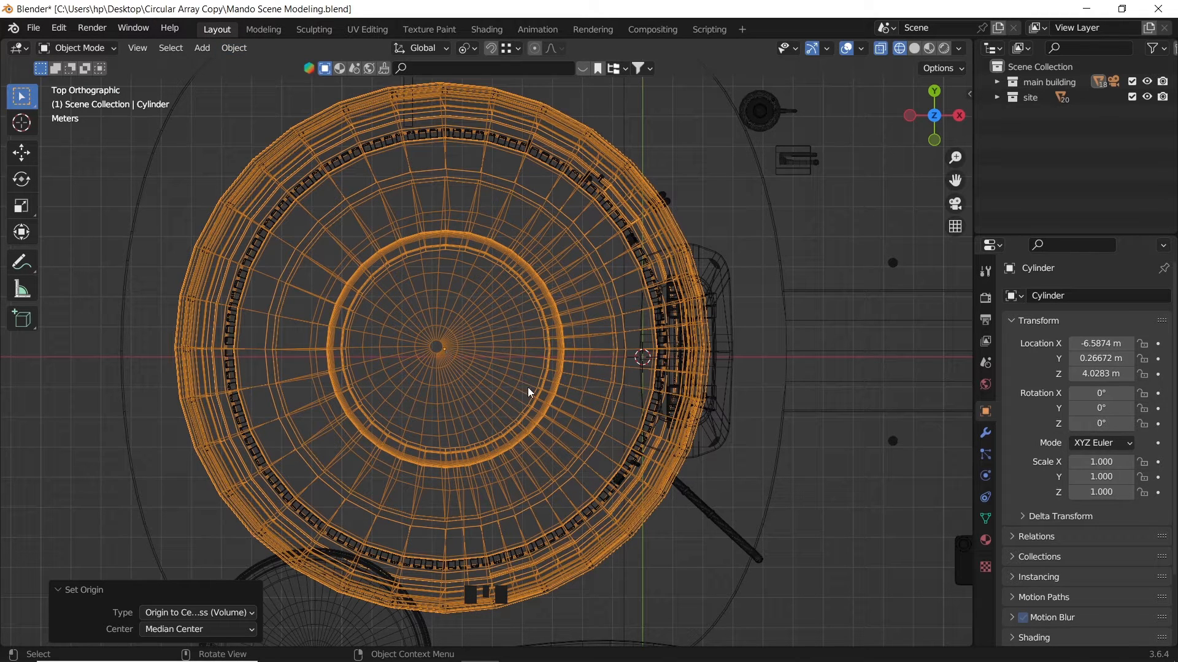
{"action": "key", "text": "shift+s"}
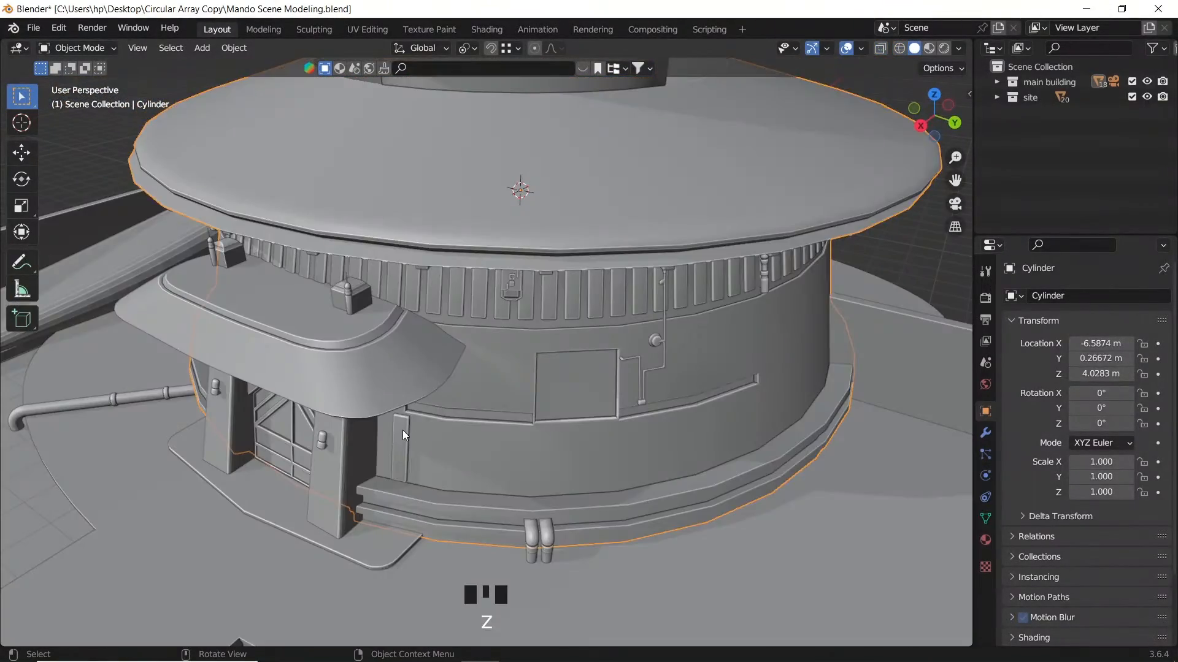
Step: Duplicate the narrow wall panel and rotate the copy about 5.8° around the building centre
{"action": "key", "text": "r"}
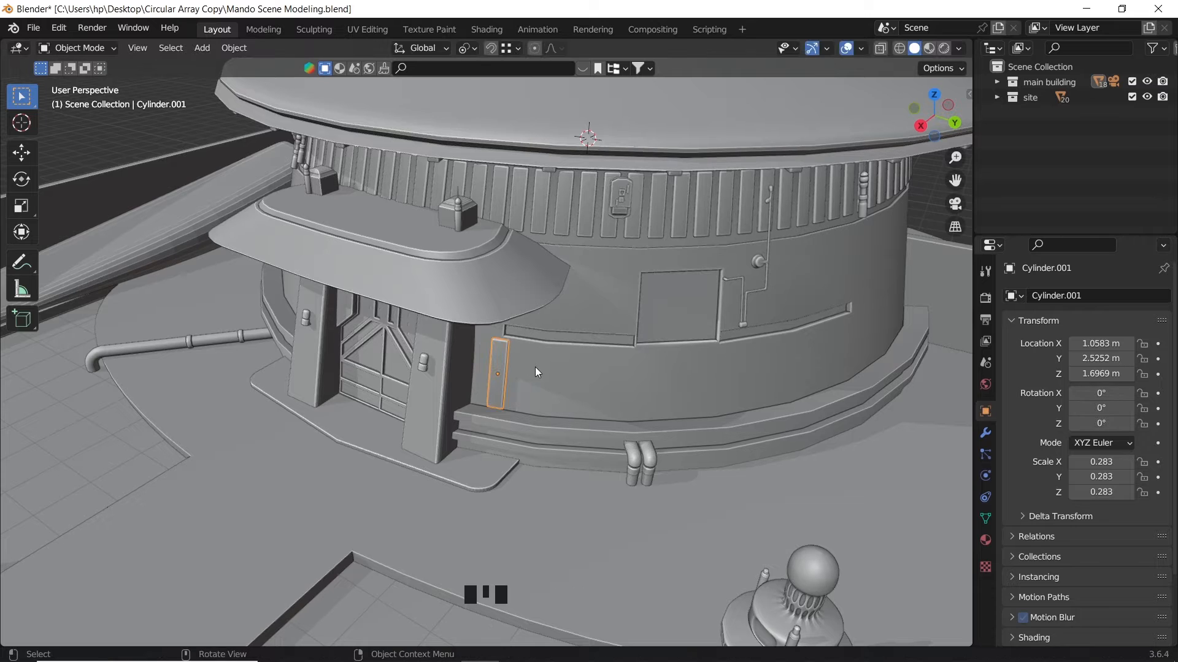
{"action": "left_click", "coordinate": [234, 47]}
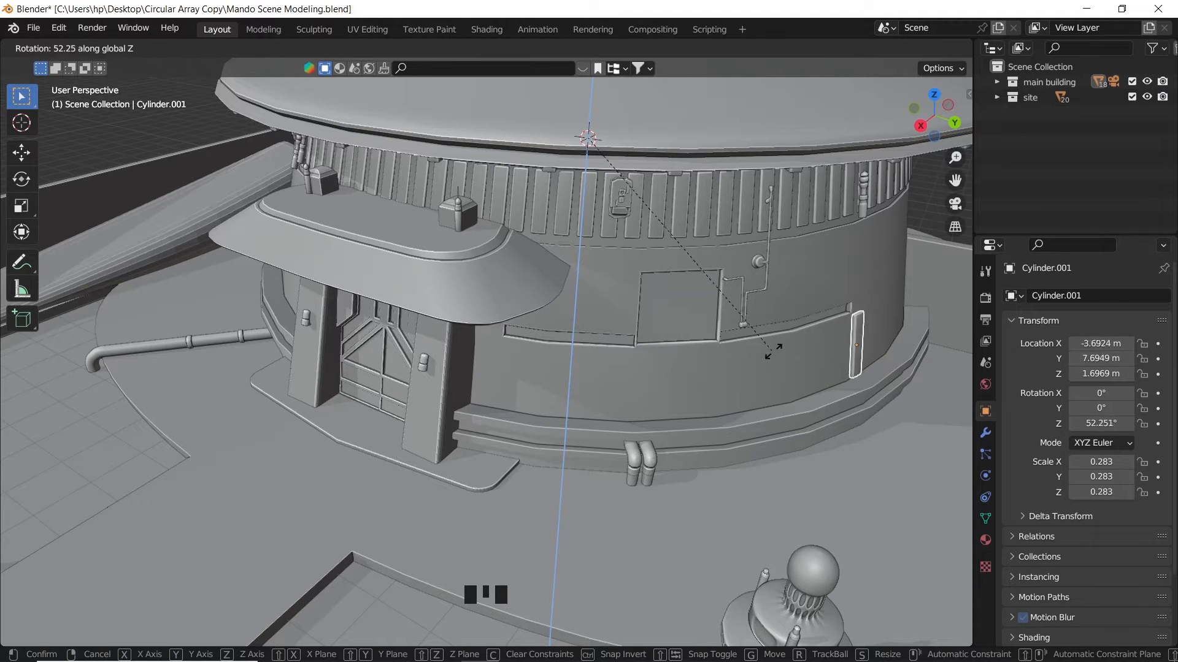
{"action": "key", "text": "shift+d"}
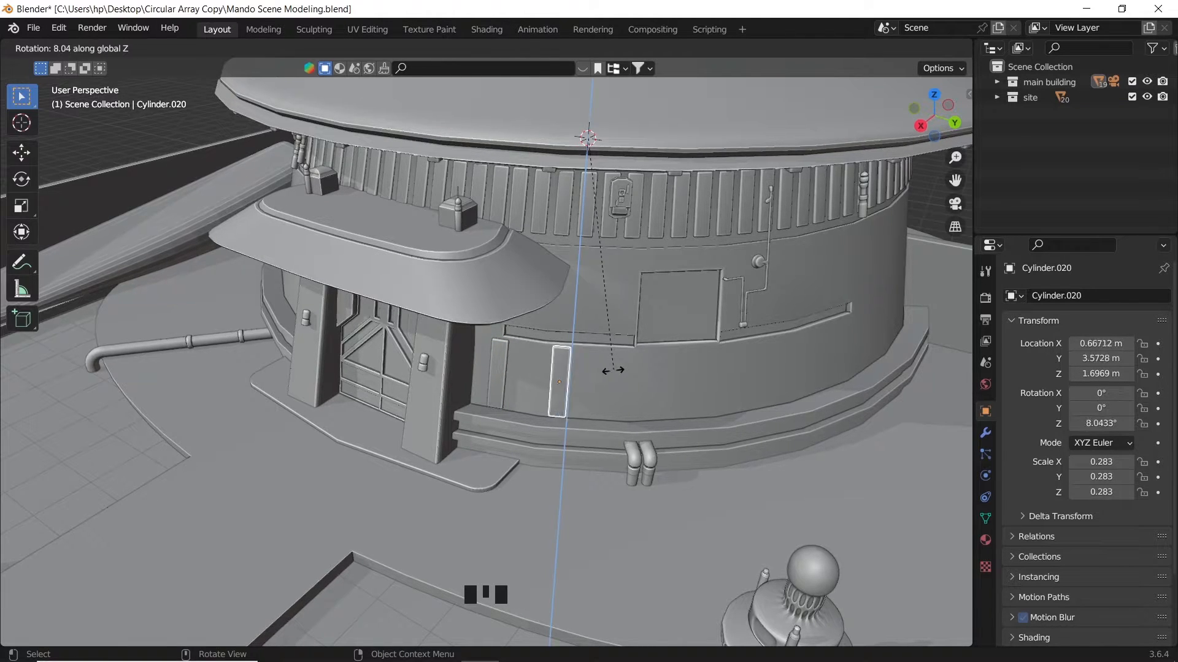
{"action": "left_click_drag", "start_coordinate": [613, 368], "coordinate": [830, 369]}
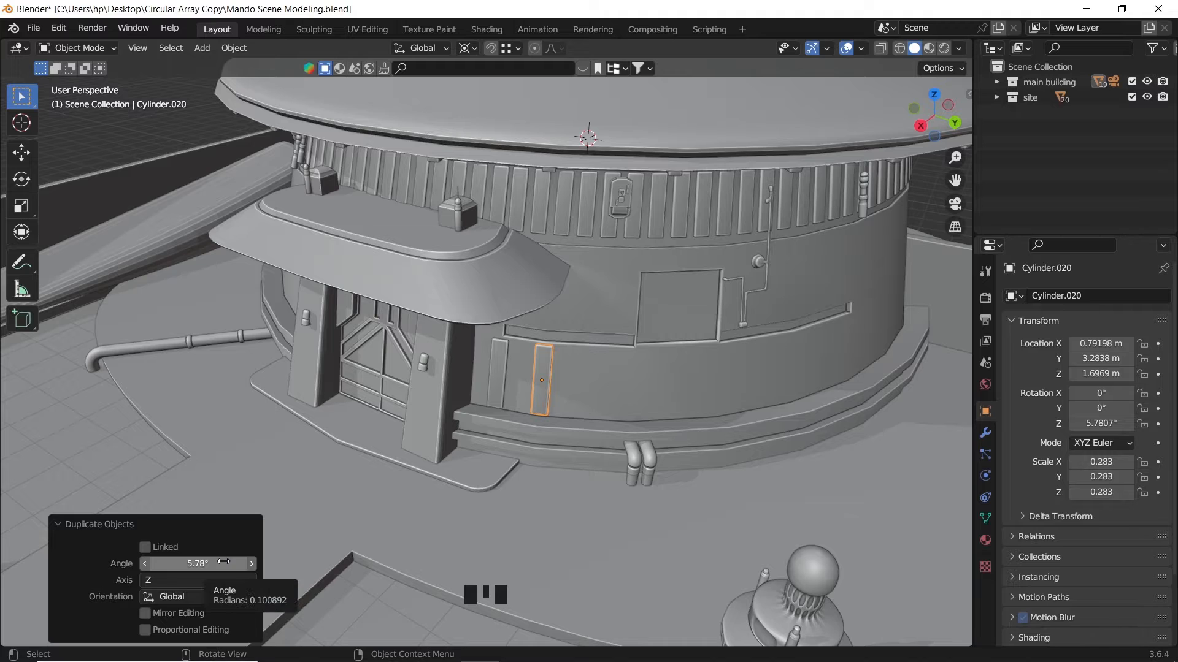
Step: Link the copy's mesh and repeat rotated copies every 5°, reaching about 325°
{"action": "left_click", "coordinate": [145, 547]}
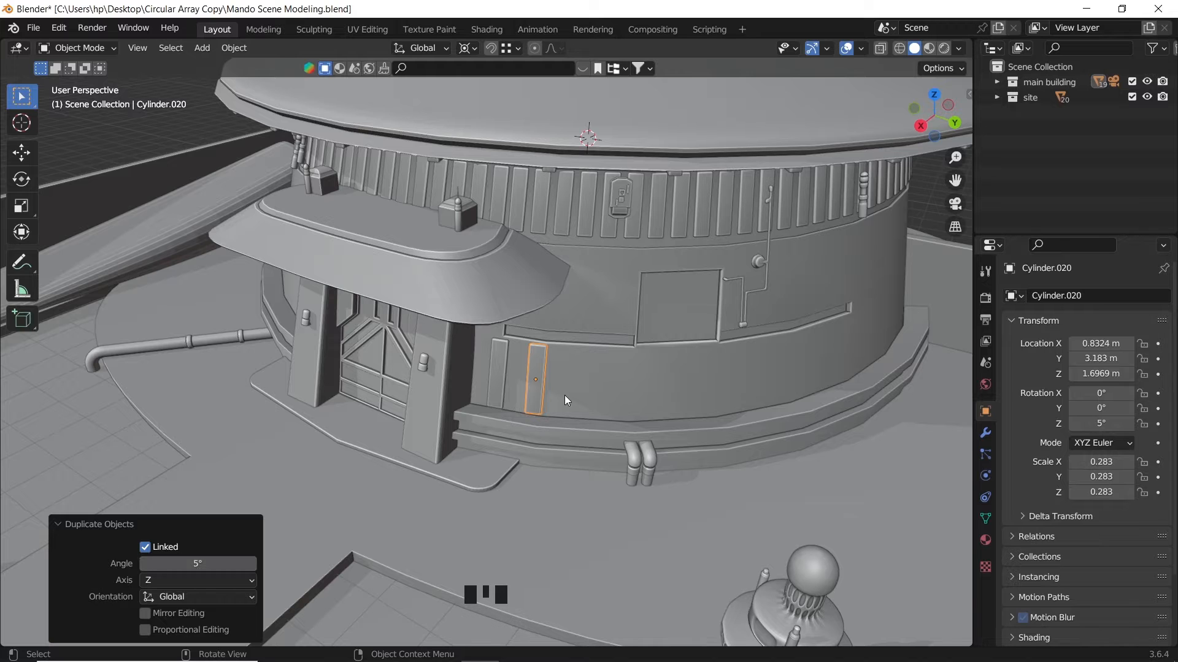
{"action": "key", "text": "shift+r"}
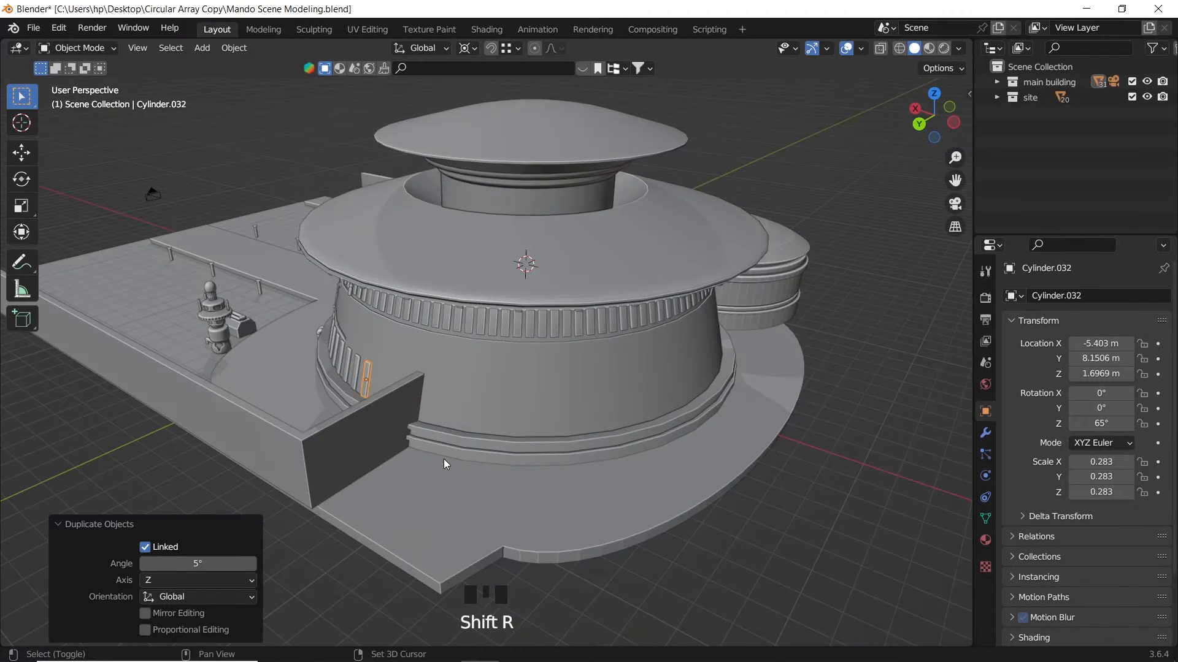
{"action": "key", "text": "shift+r"}
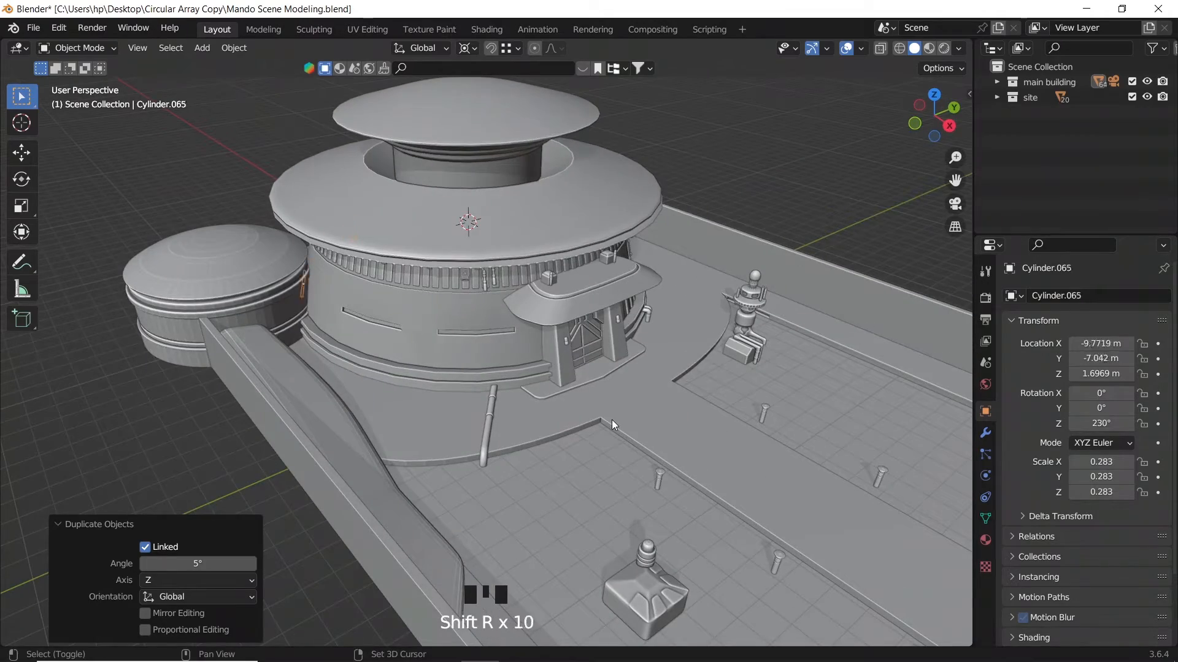
{"action": "key", "text": "shift+r"}
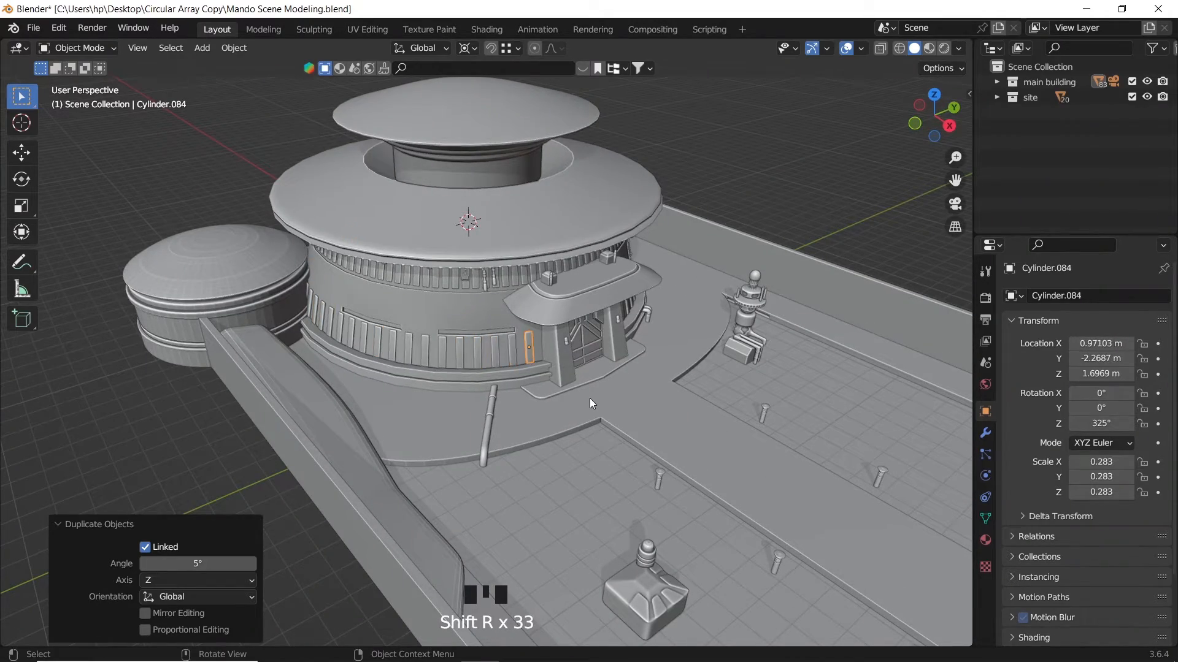
{"action": "scroll", "scroll_direction": "up", "scroll_amount": 3}
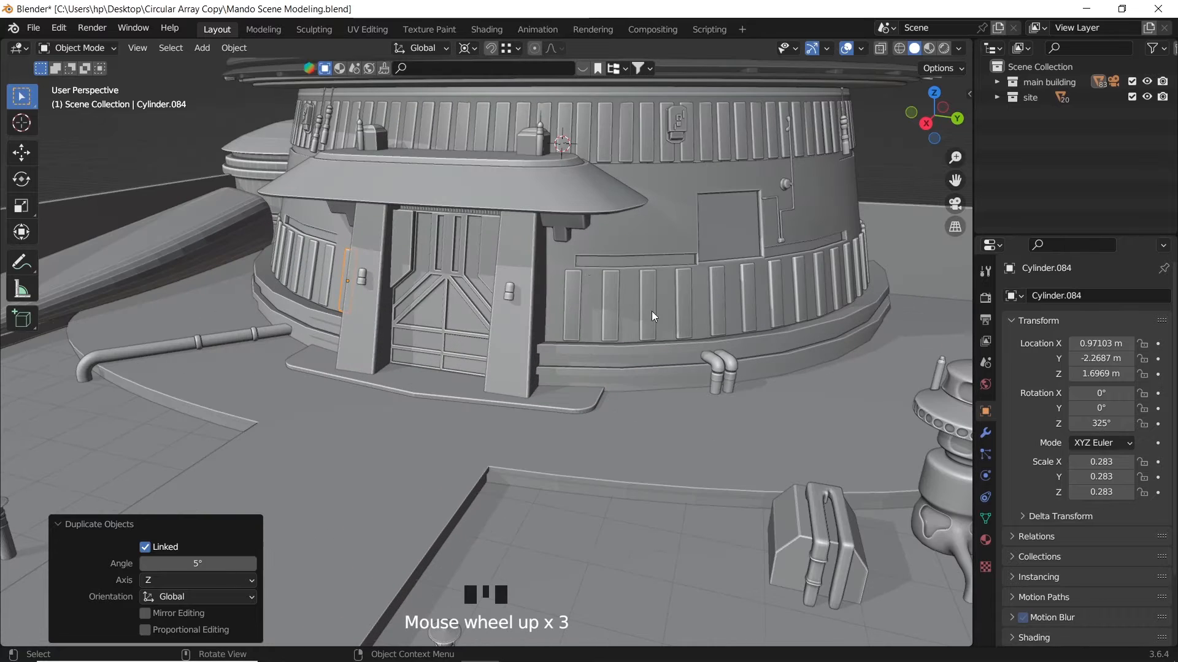
{"action": "scroll", "scroll_direction": "up", "scroll_amount": 3}
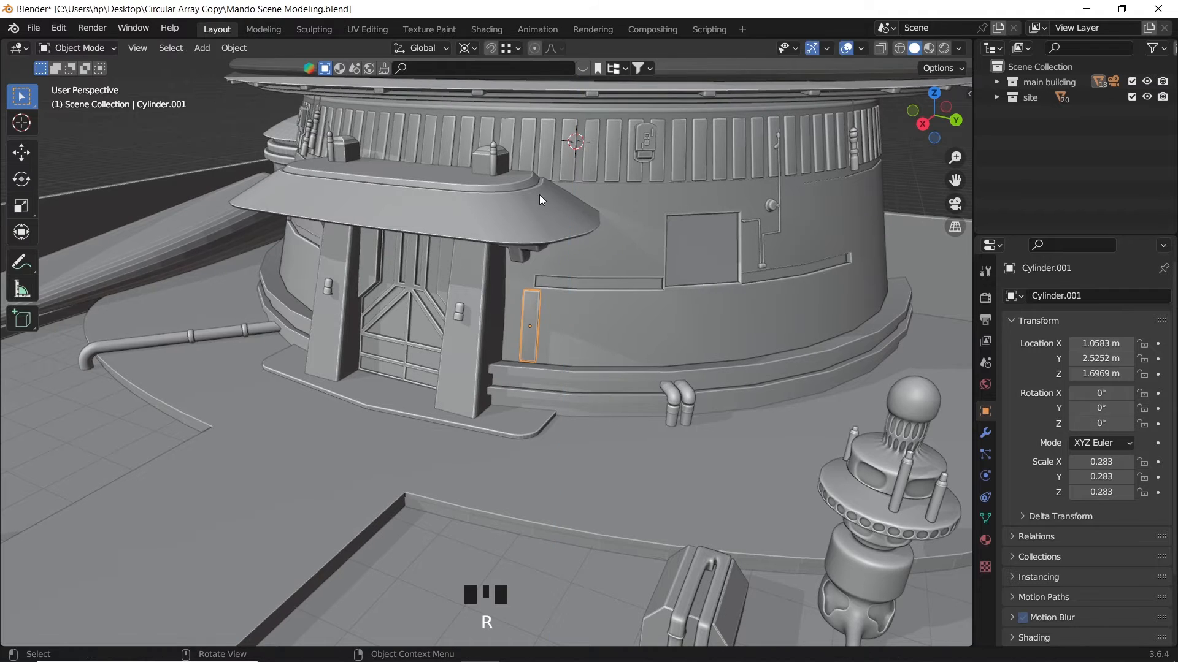
Step: Choose a transform pivot point from the Pivot Point menu
{"action": "left_click", "coordinate": [466, 47]}
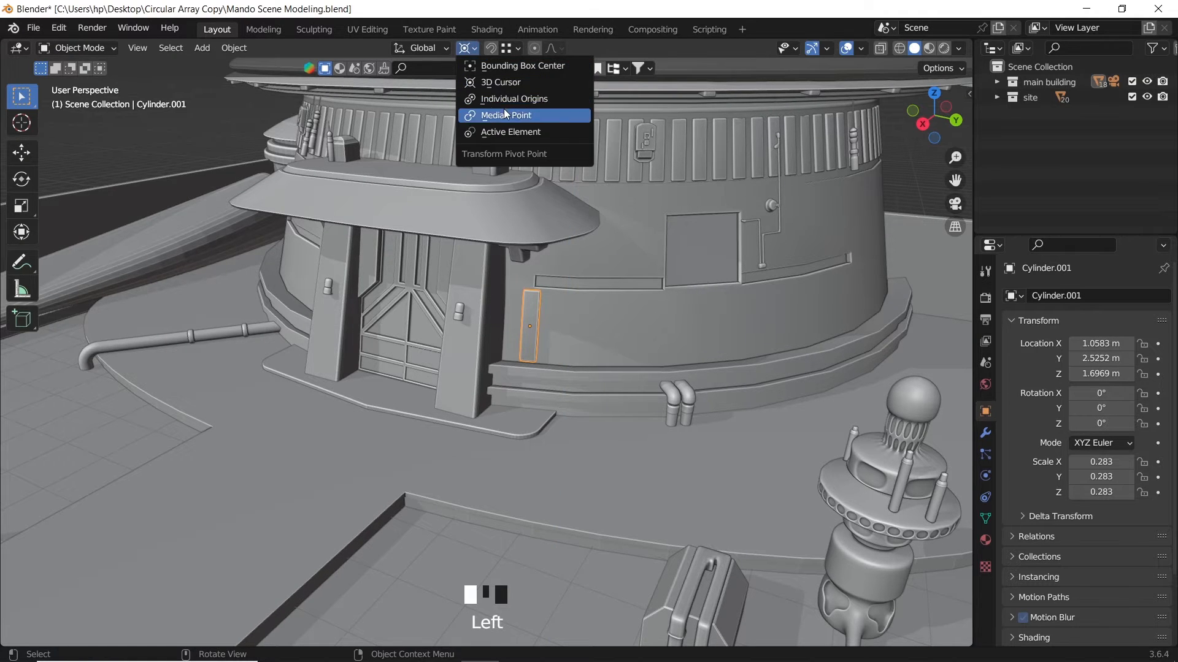
{"action": "left_click", "coordinate": [234, 47]}
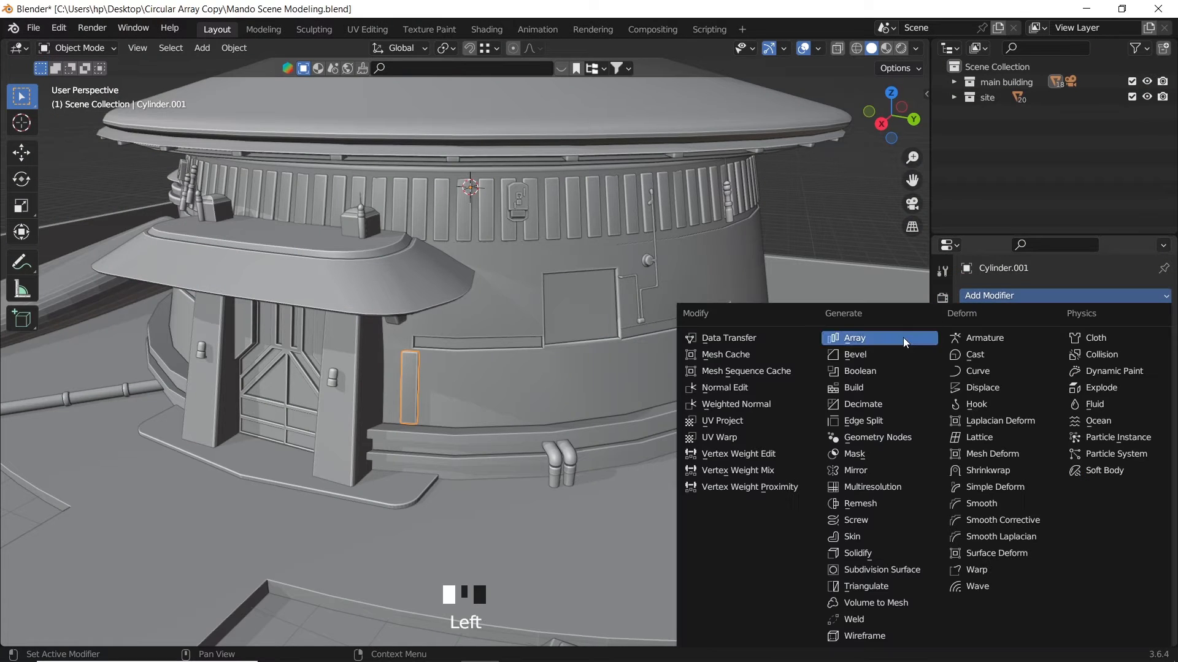
Step: Add an Array modifier with Relative Offset off and Object Offset settings shown
{"action": "left_click", "coordinate": [853, 337]}
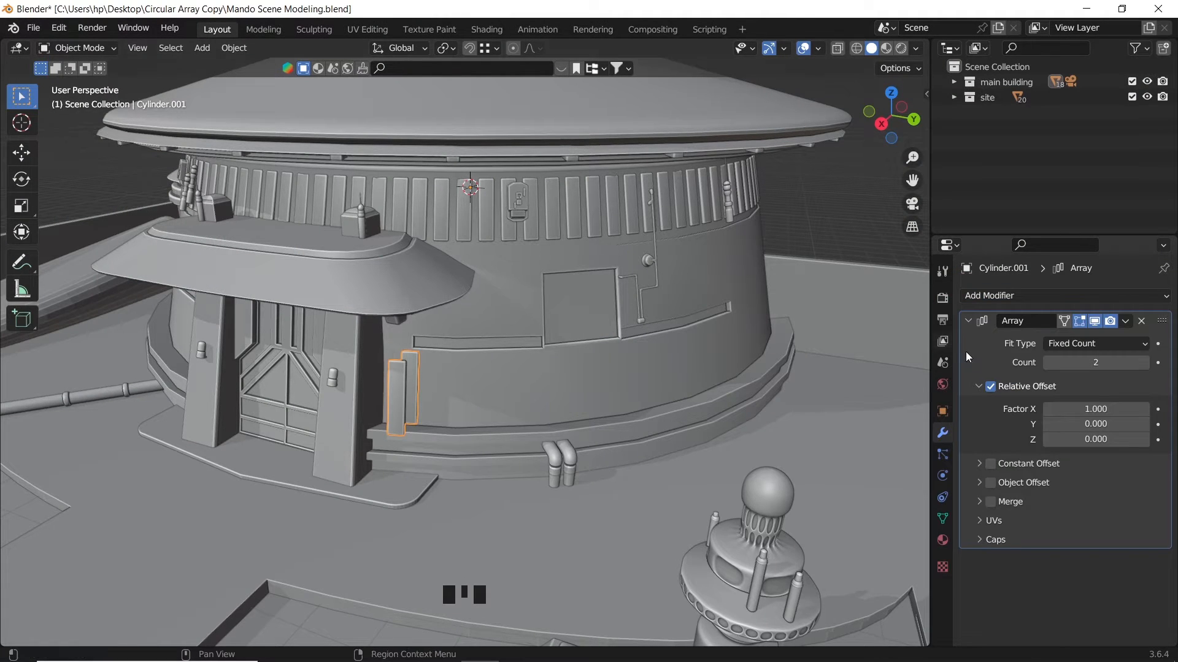
{"action": "left_click", "coordinate": [990, 386]}
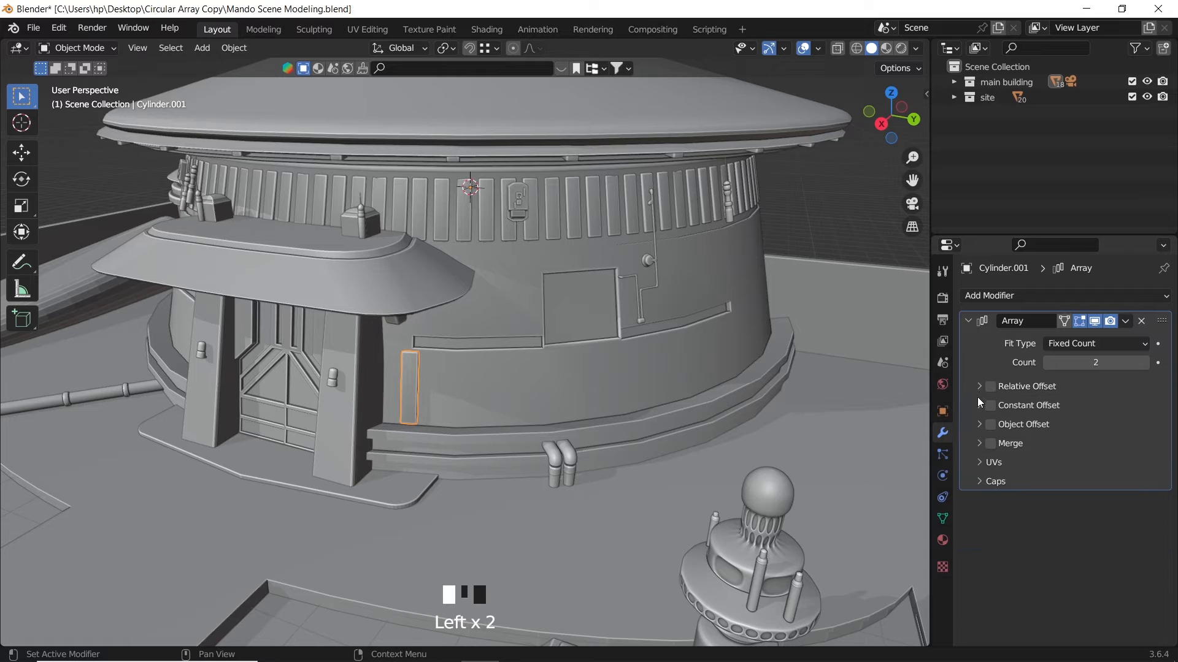
{"action": "left_click", "coordinate": [981, 424]}
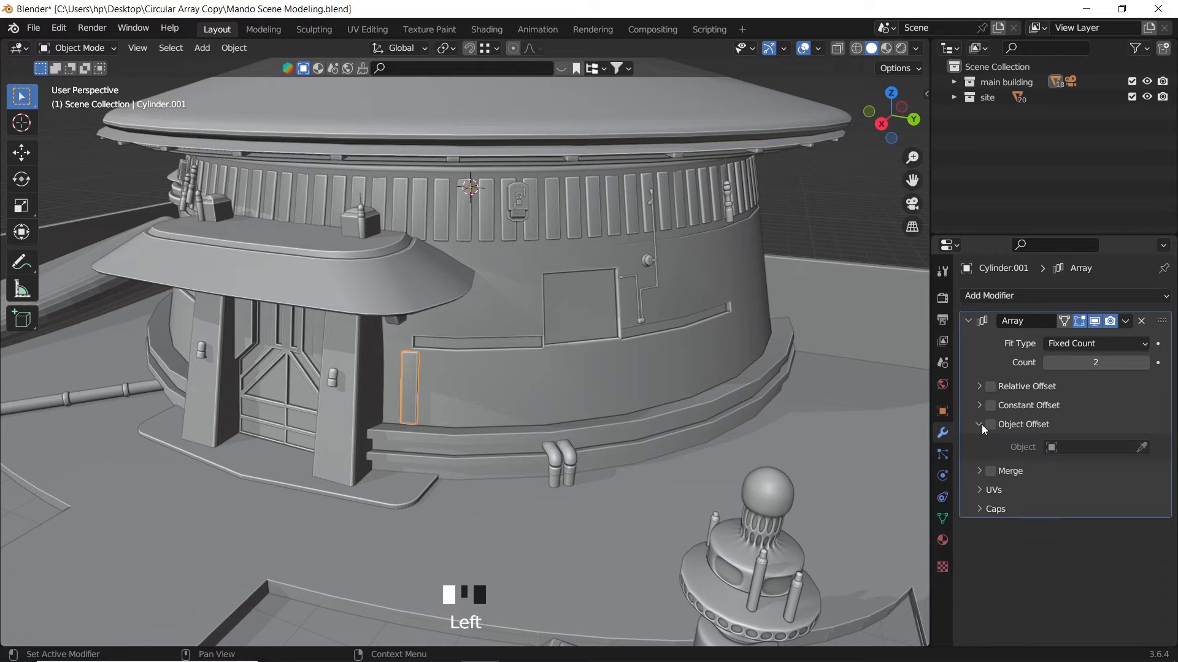
{"action": "left_click", "coordinate": [990, 425]}
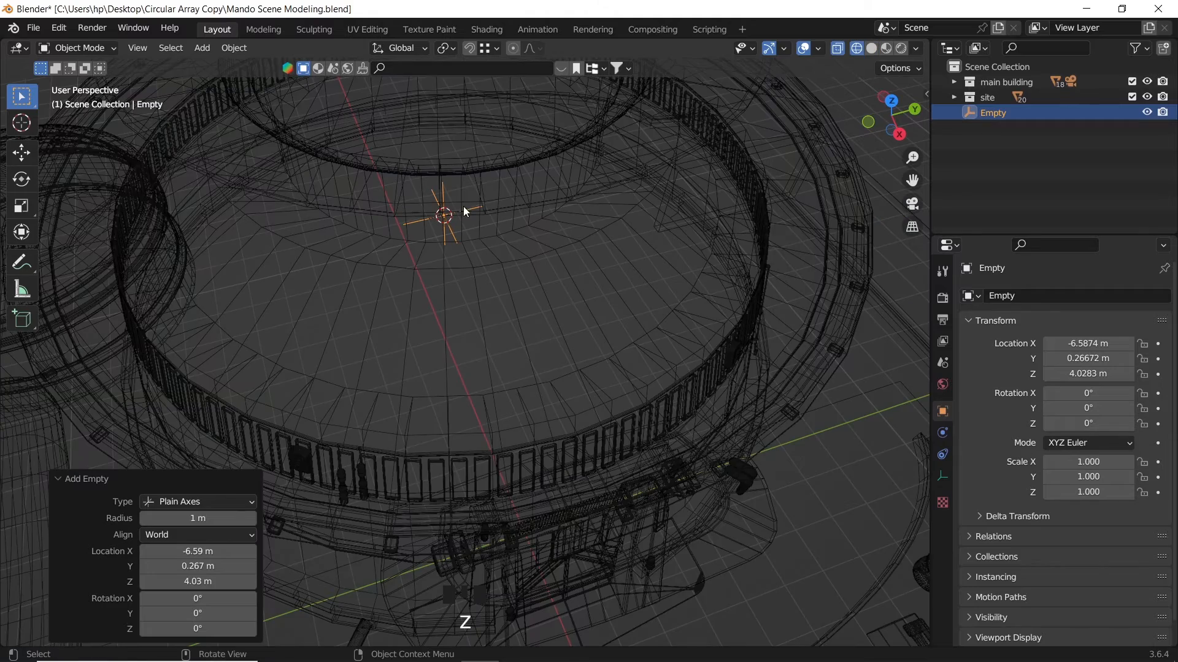
Step: Reselect the wall panel Cylinder.001
{"action": "left_click", "coordinate": [871, 47]}
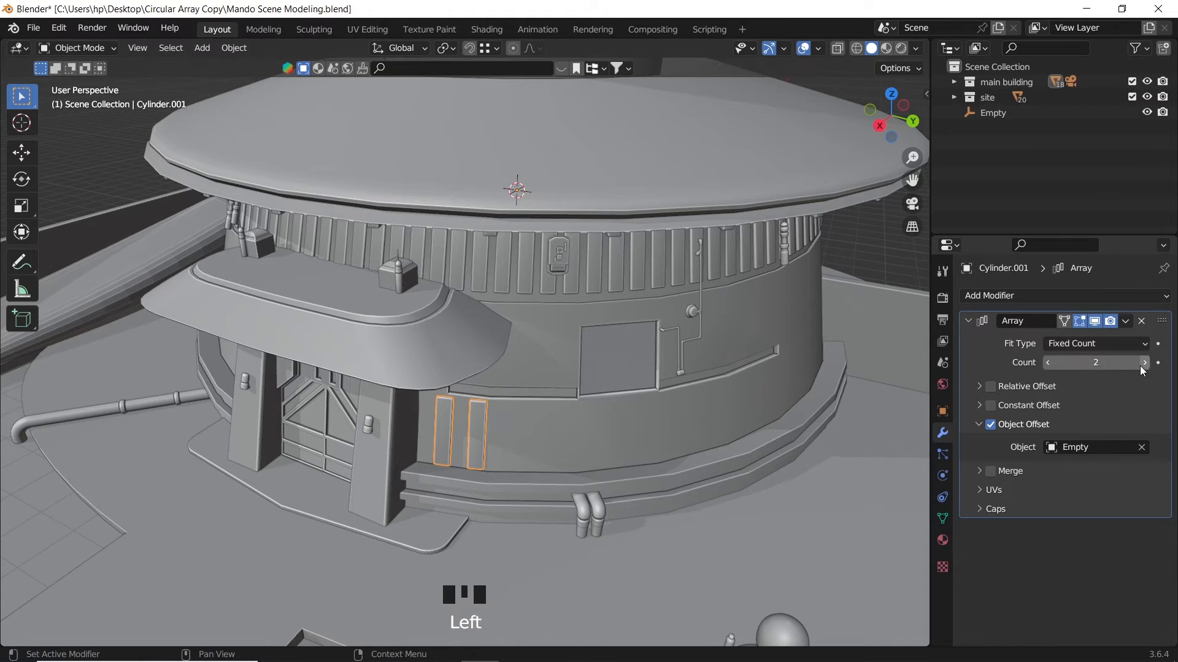
Step: Set the array count to 50, reduce it, then remove the Array modifier
{"action": "type", "text": "50"}
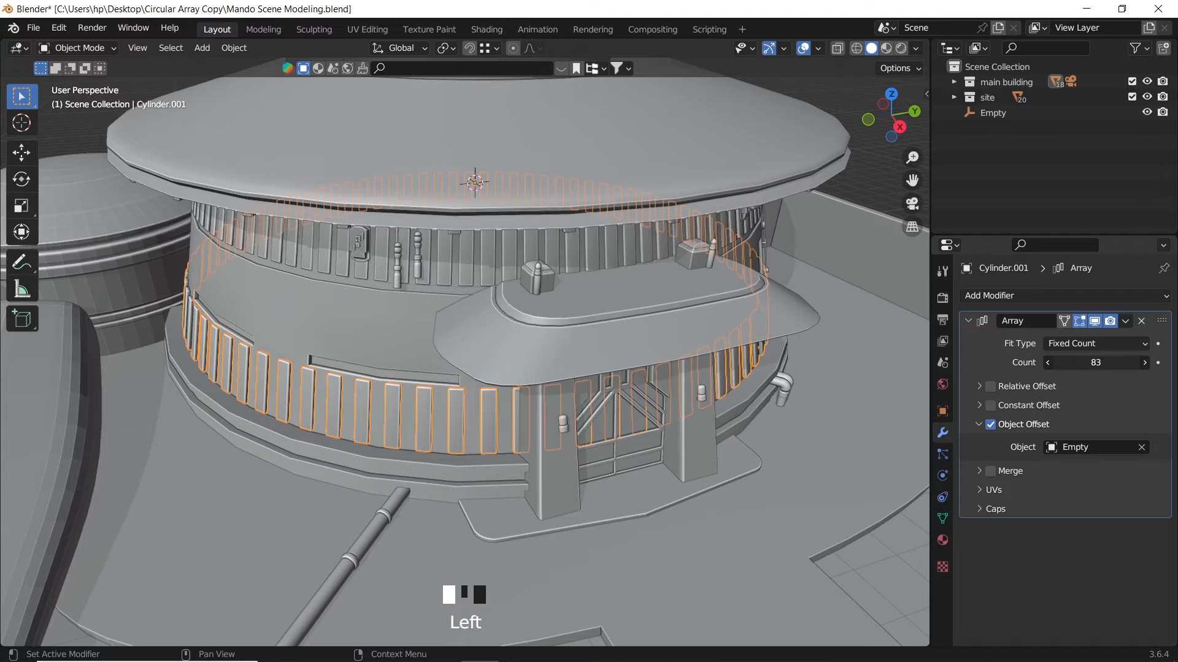
{"action": "left_click_drag", "start_coordinate": [1111, 362], "coordinate": [1067, 361]}
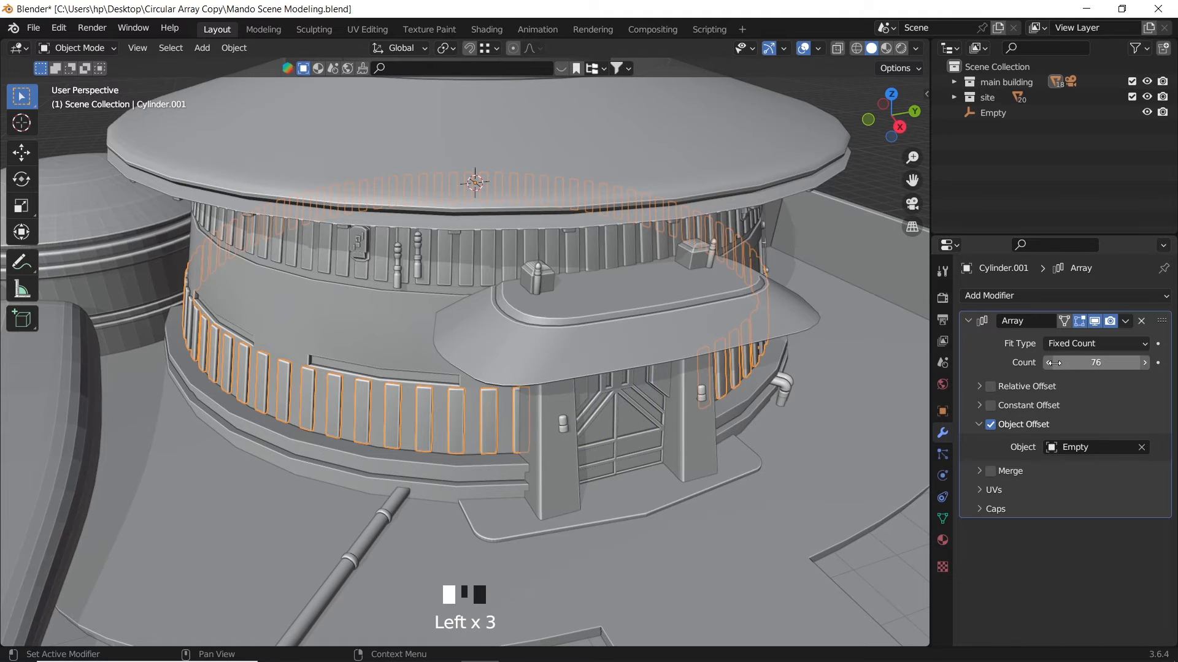
{"action": "key", "text": "r"}
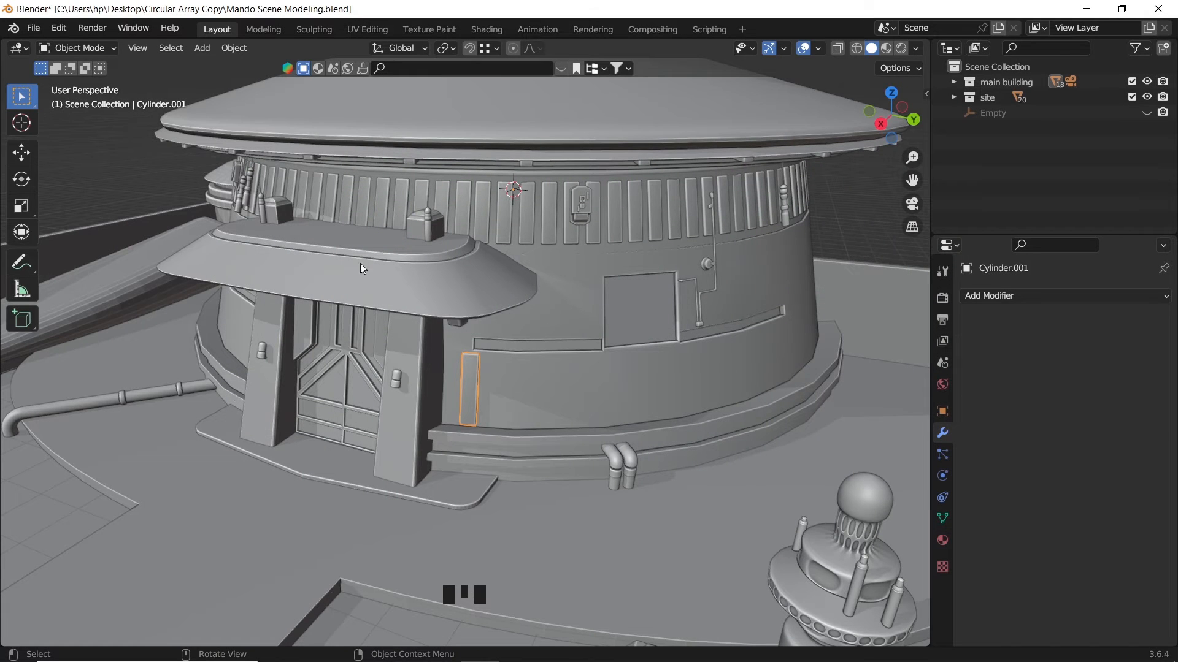
Step: Enter Edit Mode on the panel mesh and switch to the Spin tool
{"action": "key", "text": "Tab"}
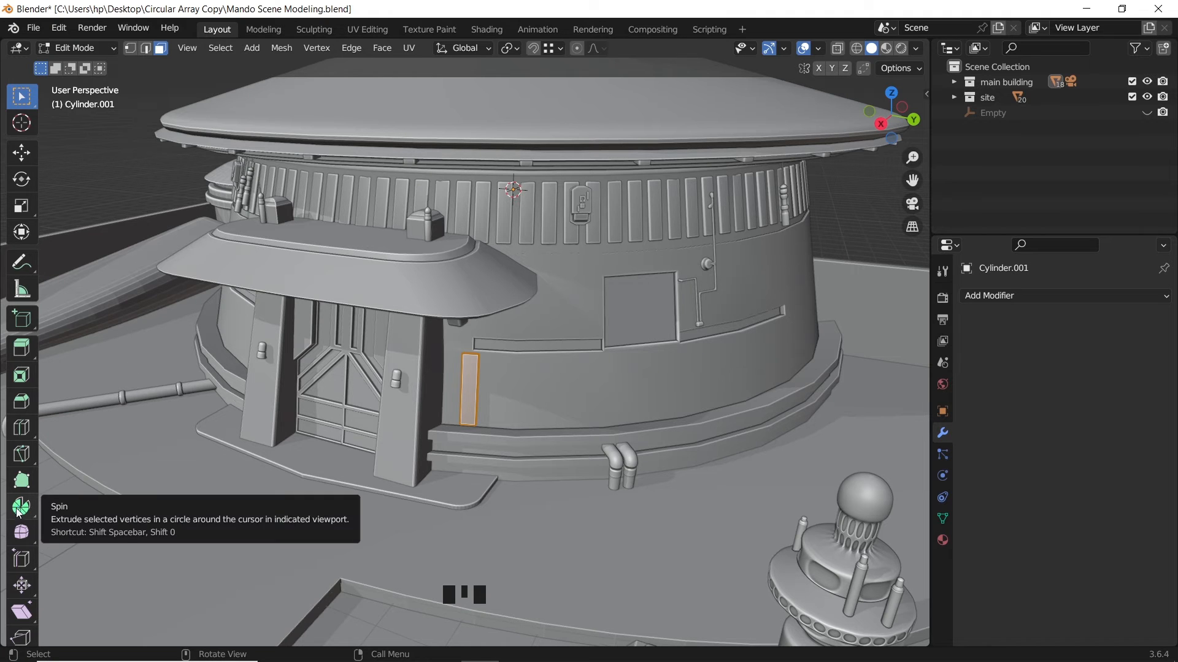
{"action": "left_click", "coordinate": [20, 506]}
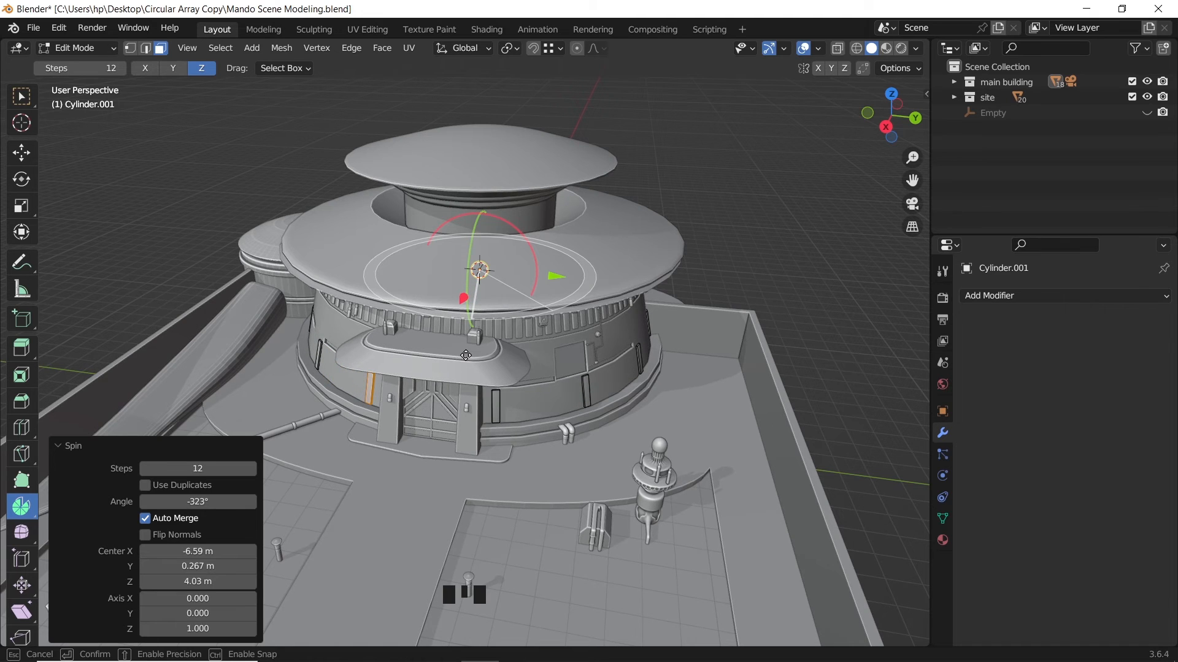
Step: Set the spin angle to -350° and raise the steps to 57
{"action": "scroll", "scroll_direction": "up", "scroll_amount": 3}
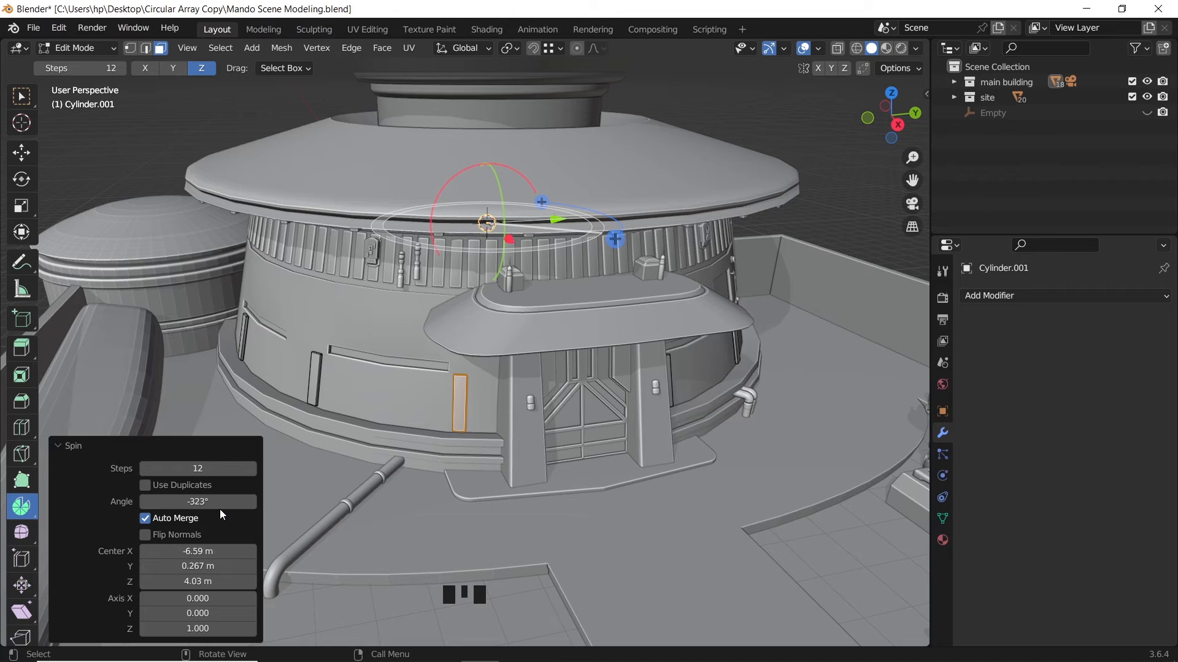
{"action": "left_click", "coordinate": [198, 502]}
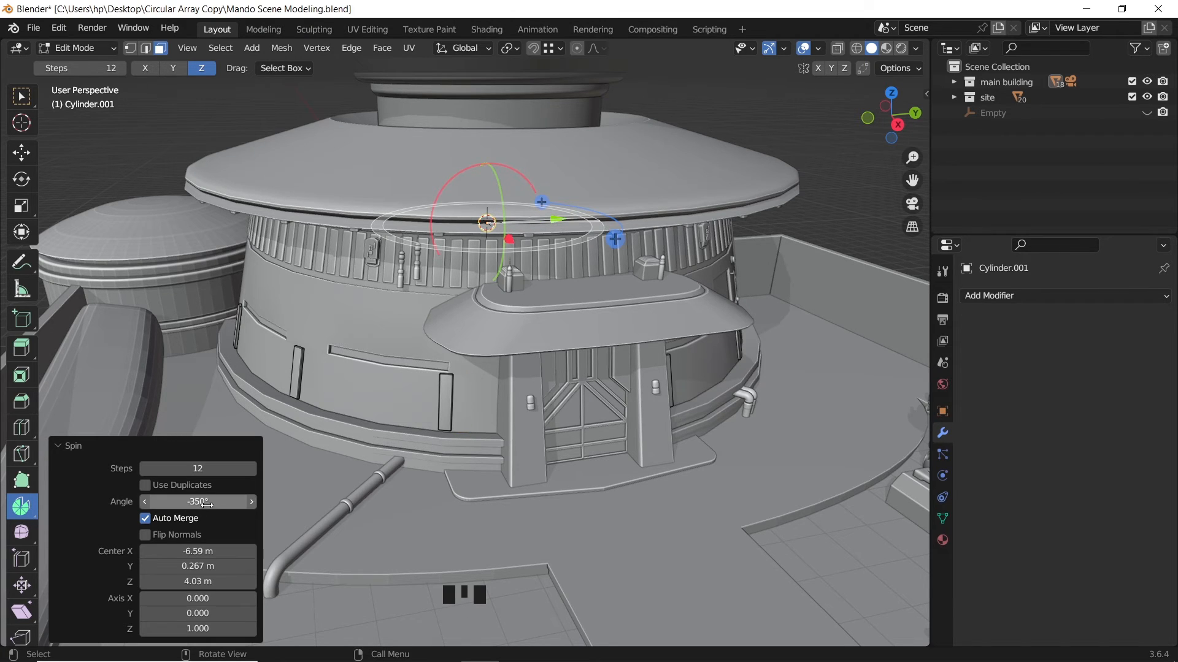
{"action": "type", "text": "503"}
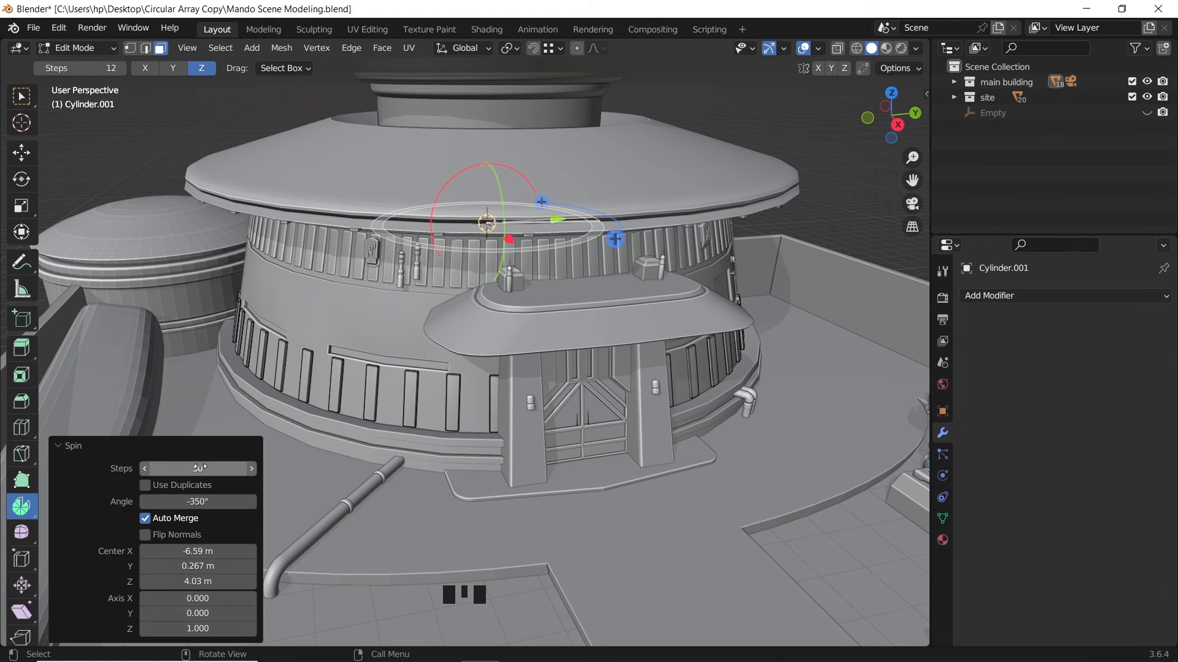
{"action": "left_click_drag", "start_coordinate": [198, 468], "coordinate": [248, 468]}
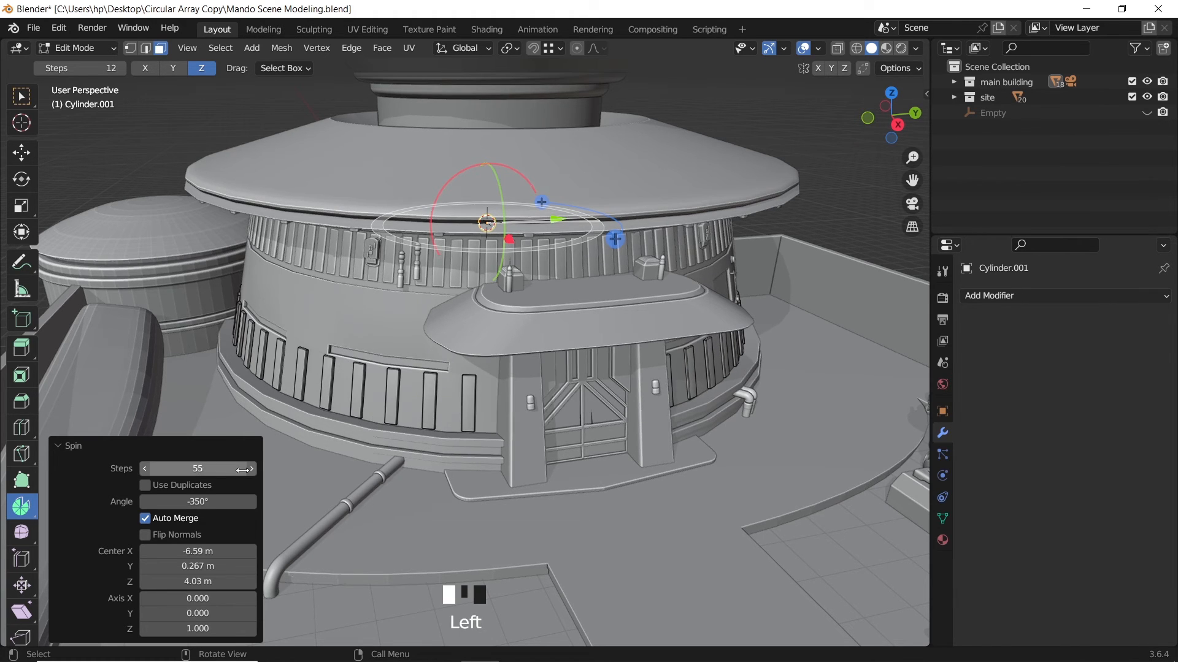
{"action": "left_click", "coordinate": [251, 468]}
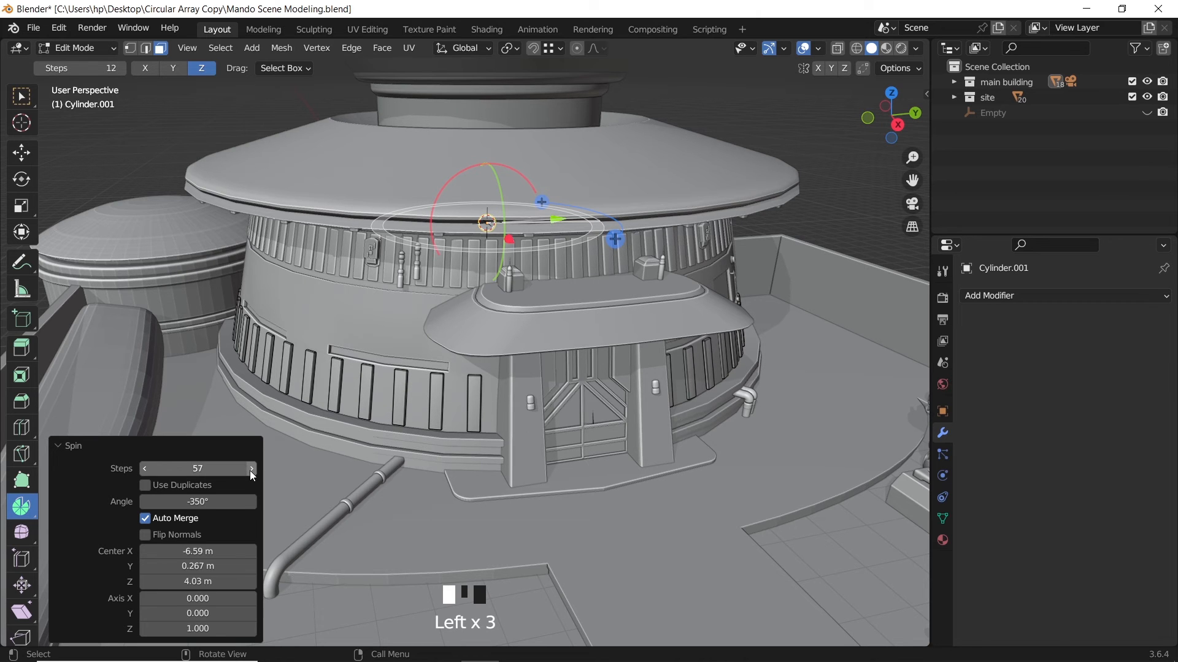